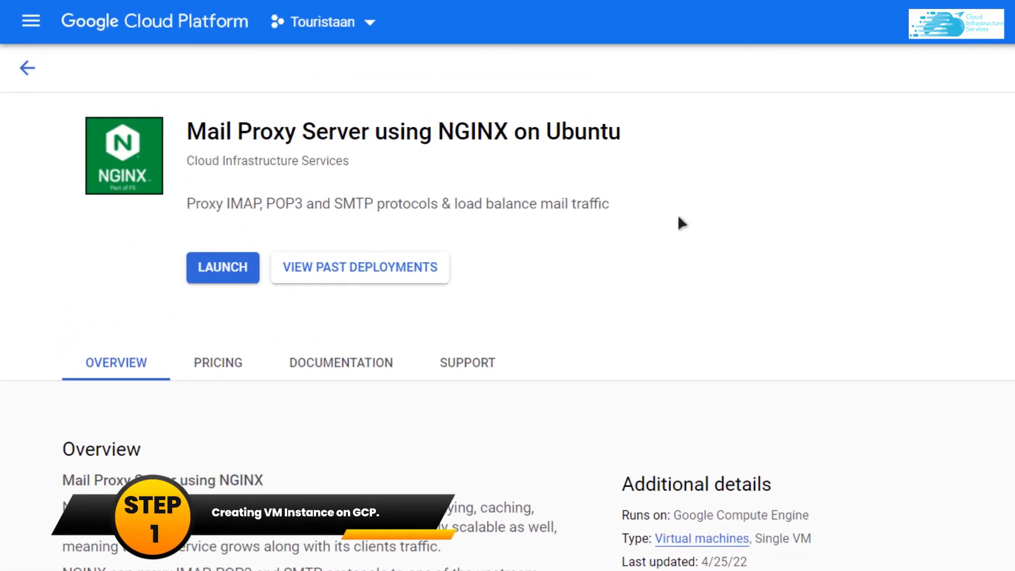
pyautogui.moveTo(222, 278)
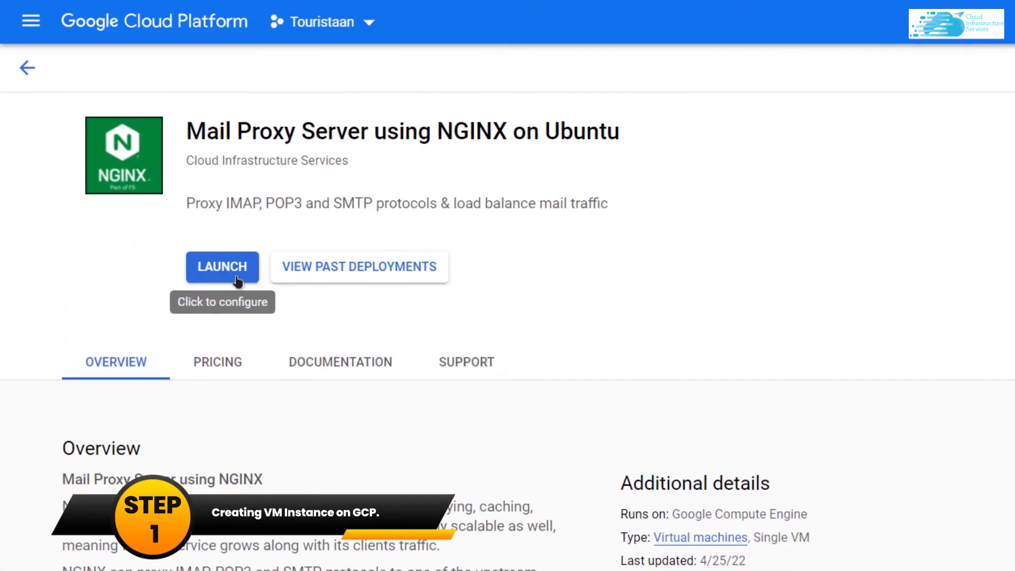
# Launch nginx-mail-proxy-3 in zone europe-west6-b, accept the Marketplace terms and deploy it
pyautogui.click(222, 266)
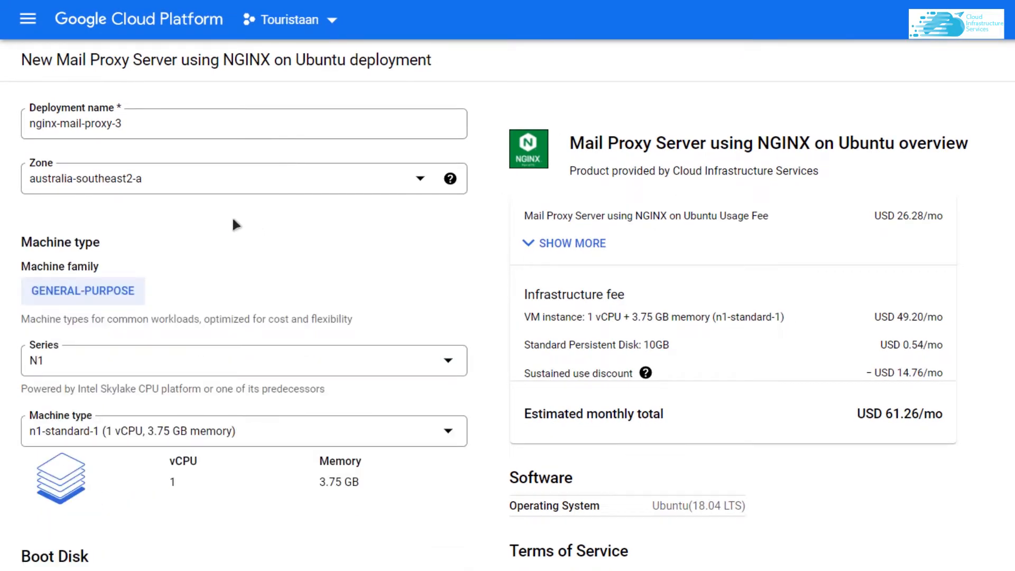
pyautogui.moveTo(184, 172)
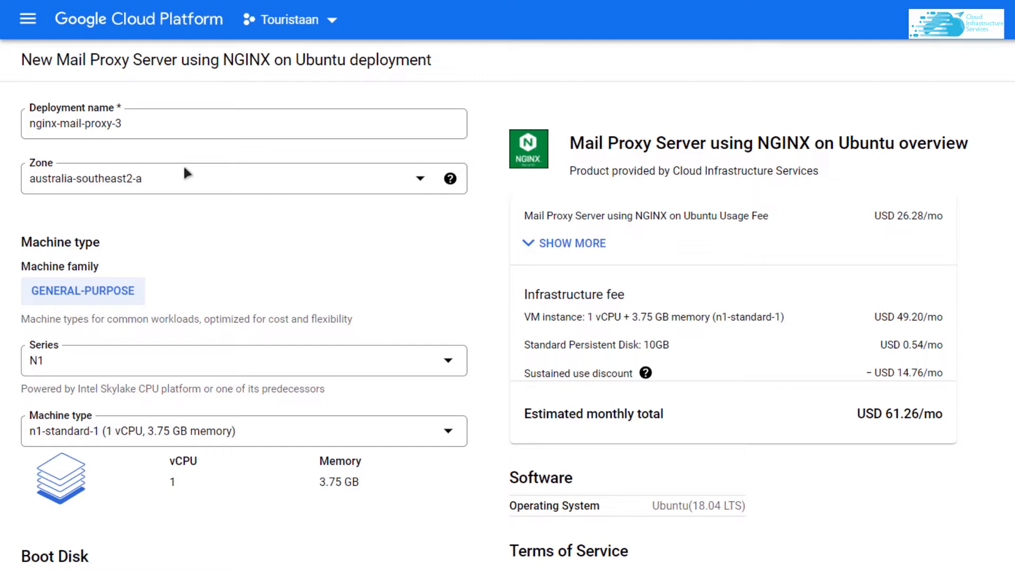
pyautogui.moveTo(197, 189)
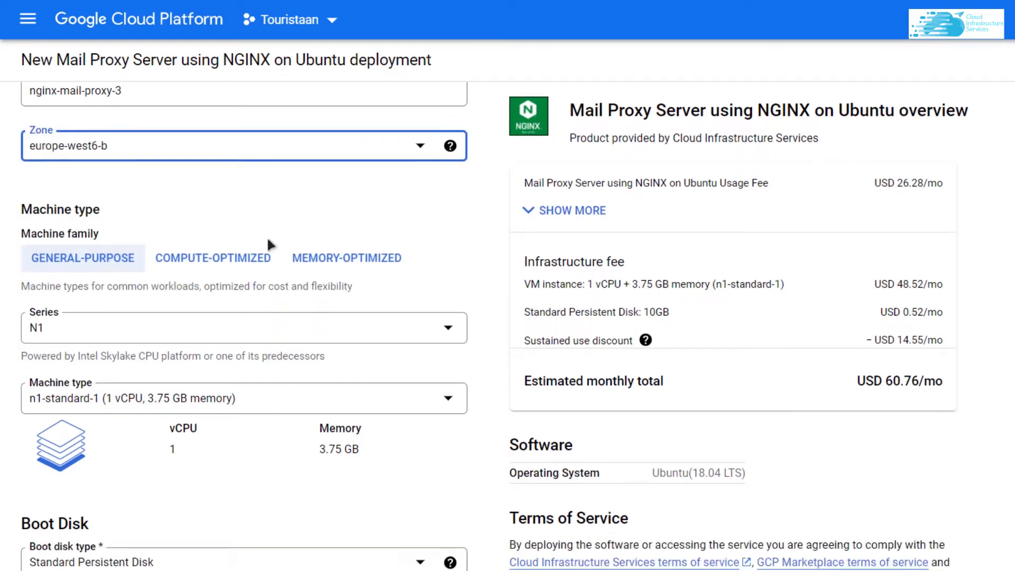
pyautogui.scroll(-3)
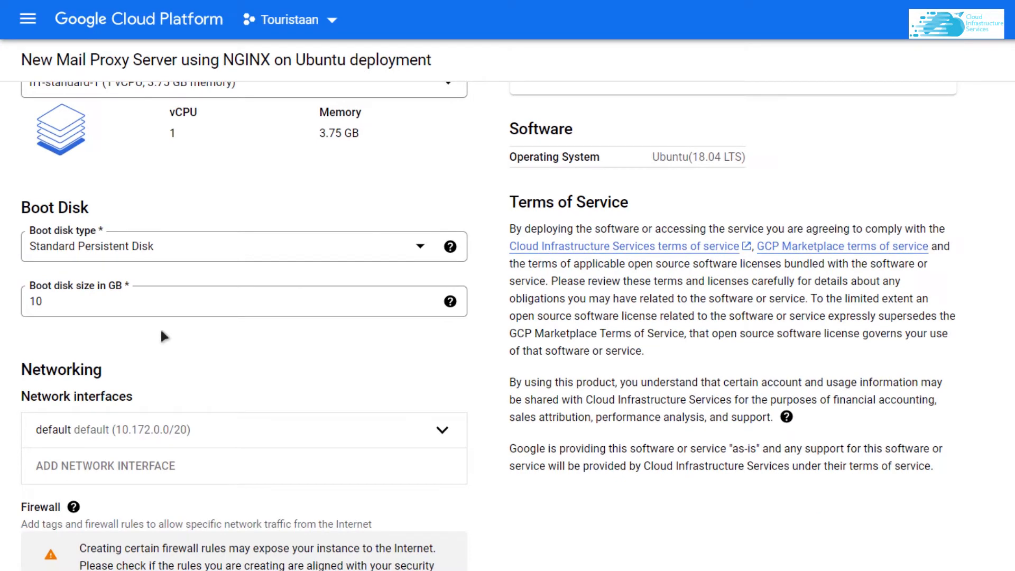
pyautogui.scroll(-3)
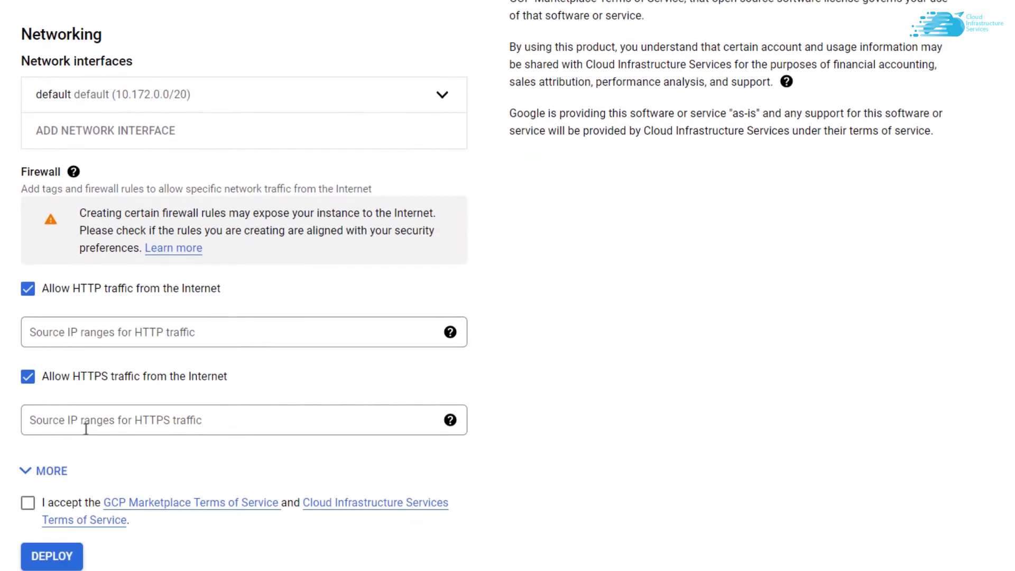
pyautogui.click(27, 482)
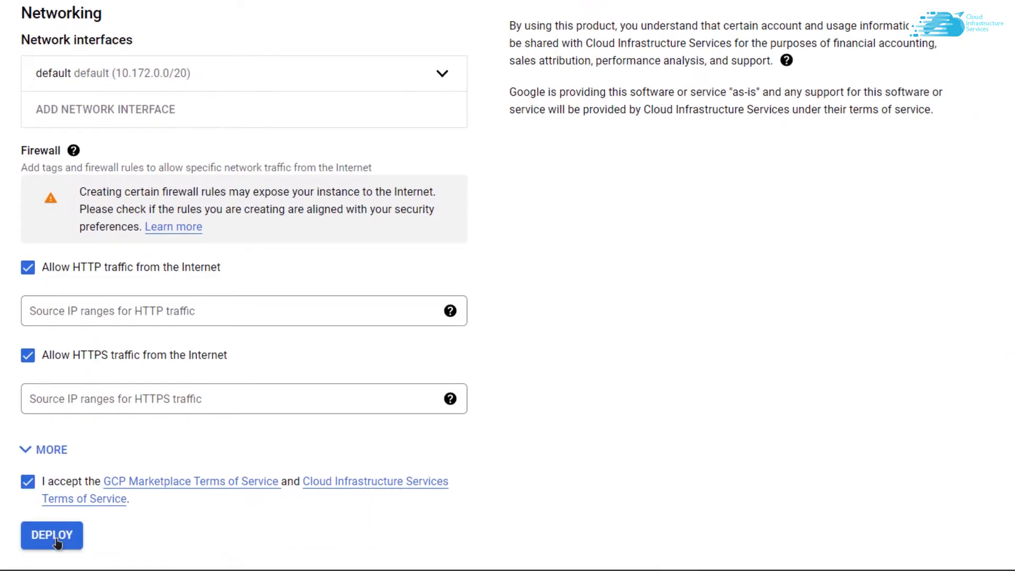
pyautogui.click(50, 535)
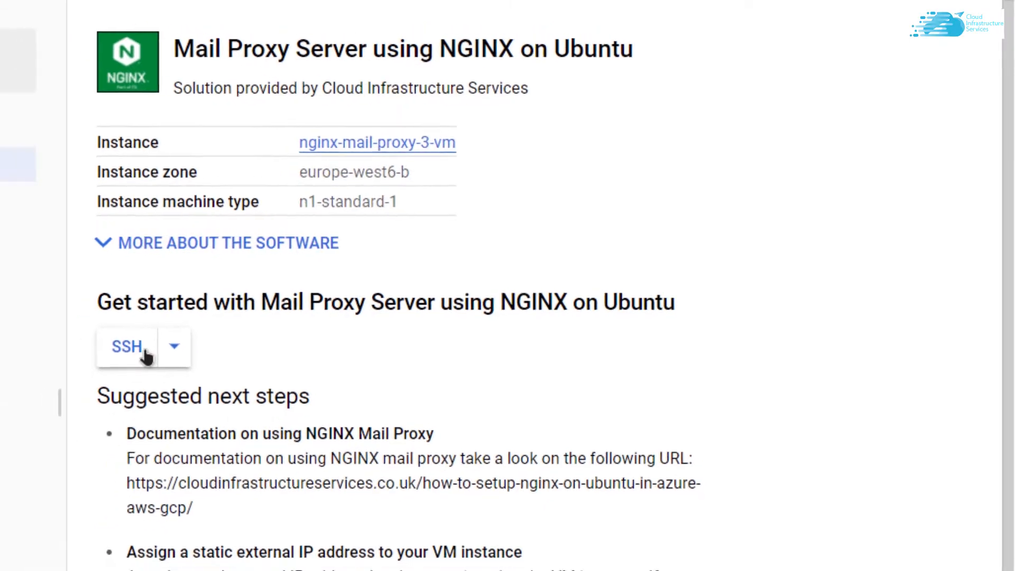
# Connect over SSH to the nginx-mail-proxy-3-vm instance
pyautogui.click(127, 347)
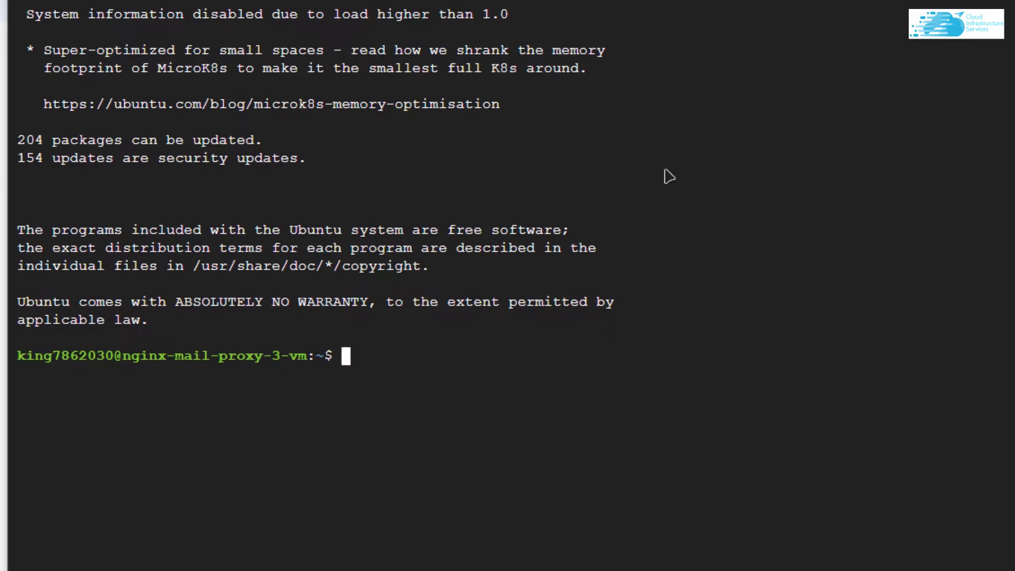
# Change into /etc/nginx, list its files and begin the sudo nano nginx.conf command
pyautogui.write('cd')
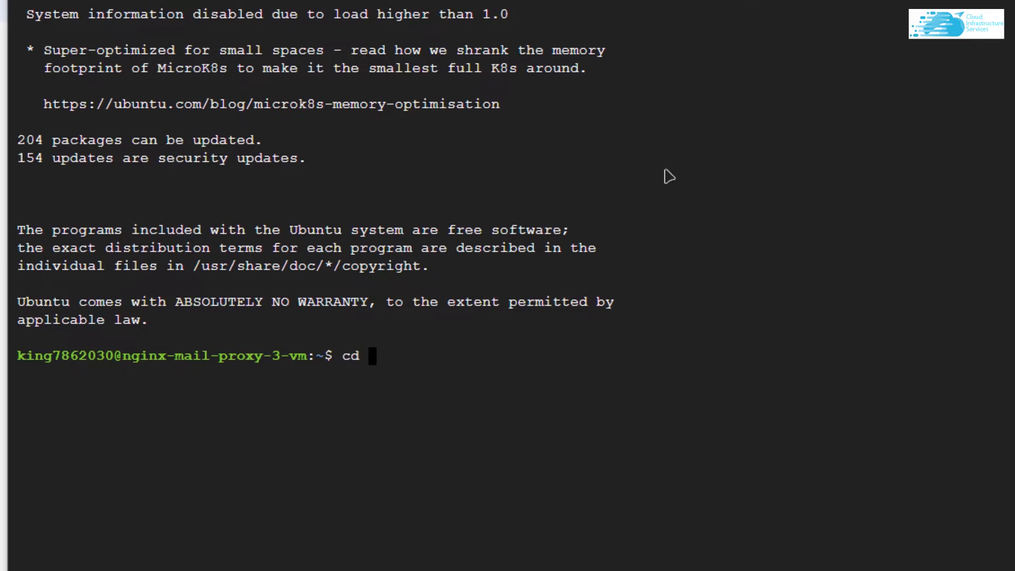
pyautogui.write('/etc')
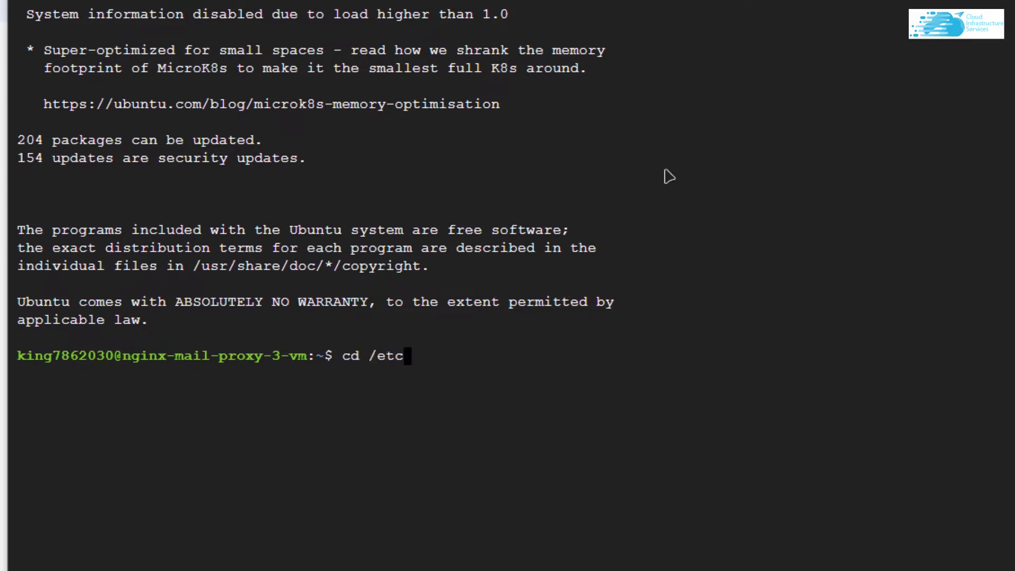
pyautogui.write('/nginx')
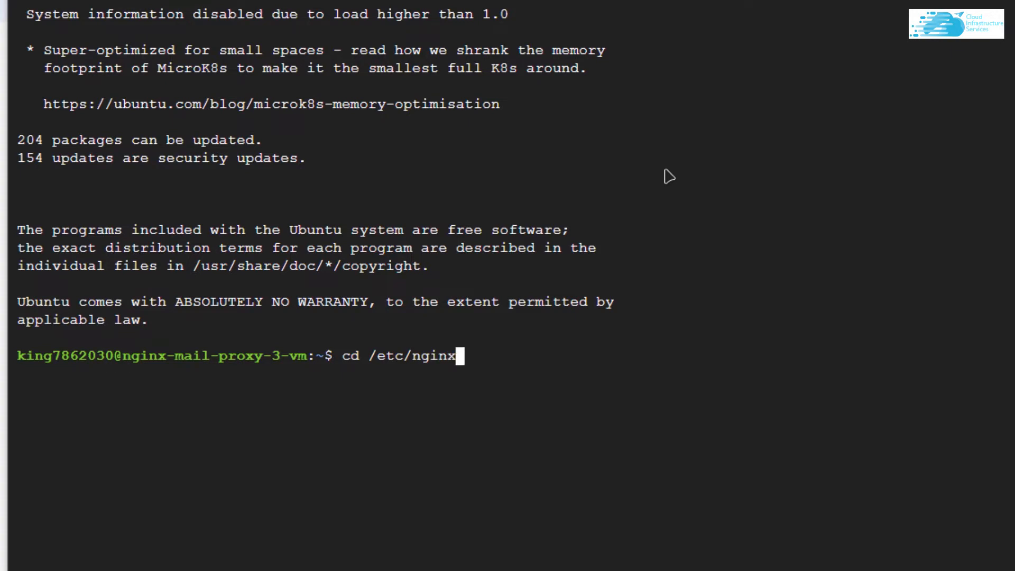
pyautogui.press('Return')
pyautogui.write('ls')
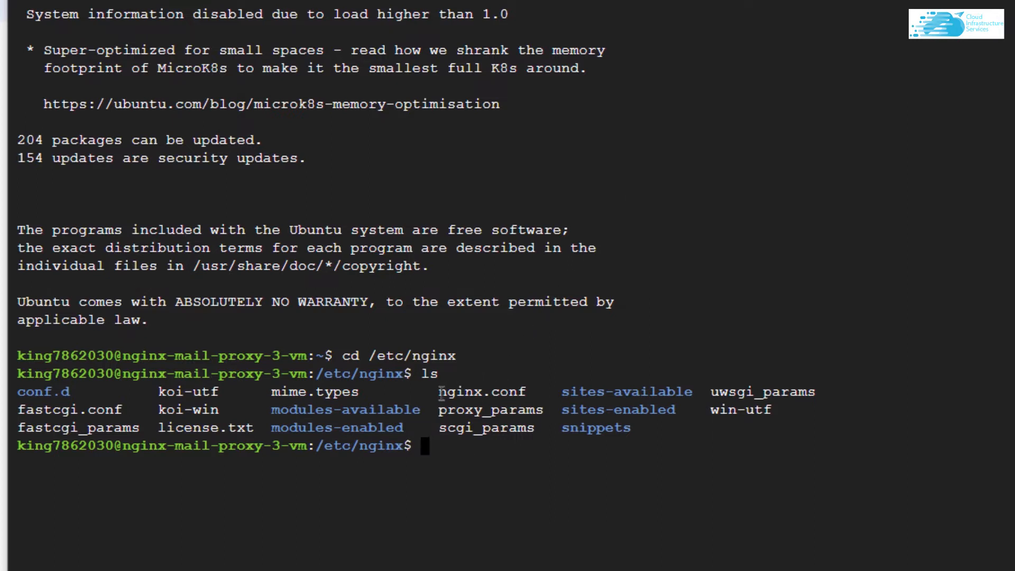
pyautogui.moveTo(522, 394)
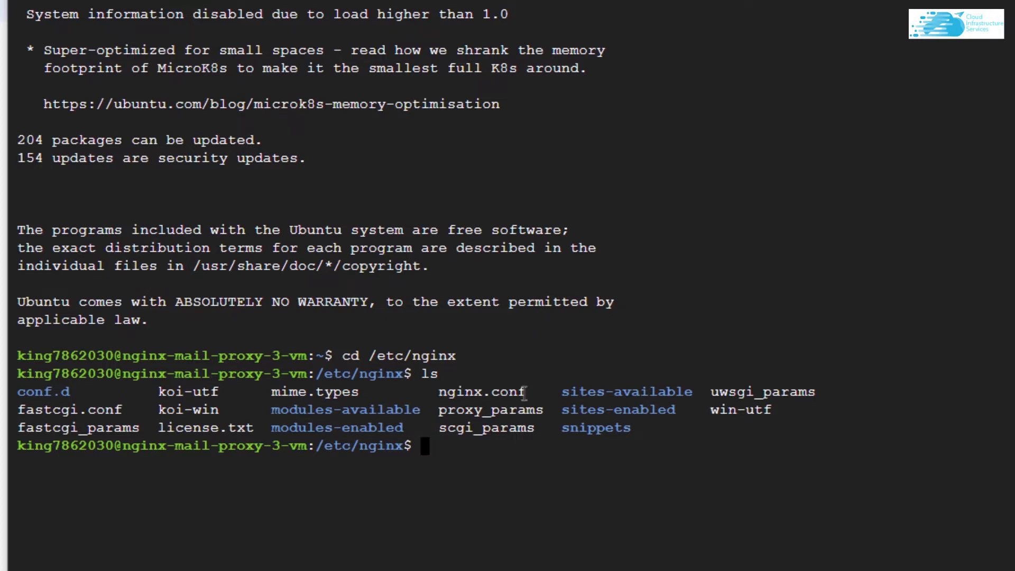
pyautogui.moveTo(495, 457)
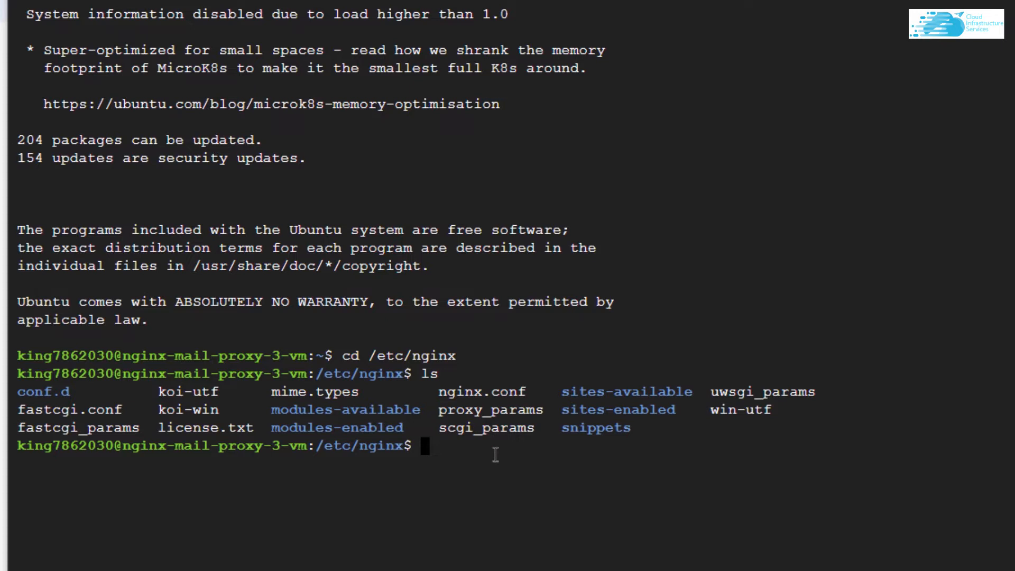
pyautogui.write('sudo nano')
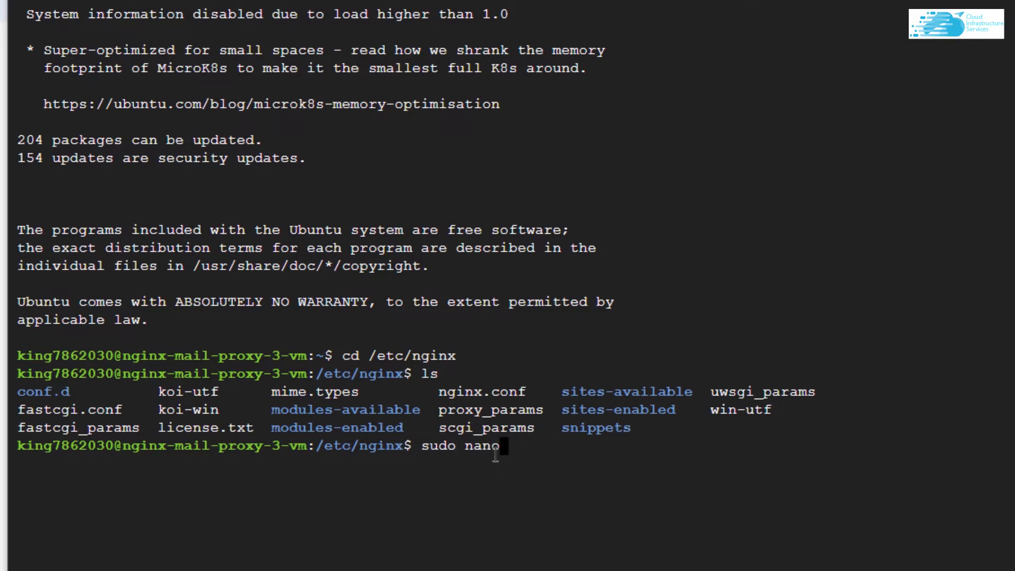
pyautogui.write('nginx.con')
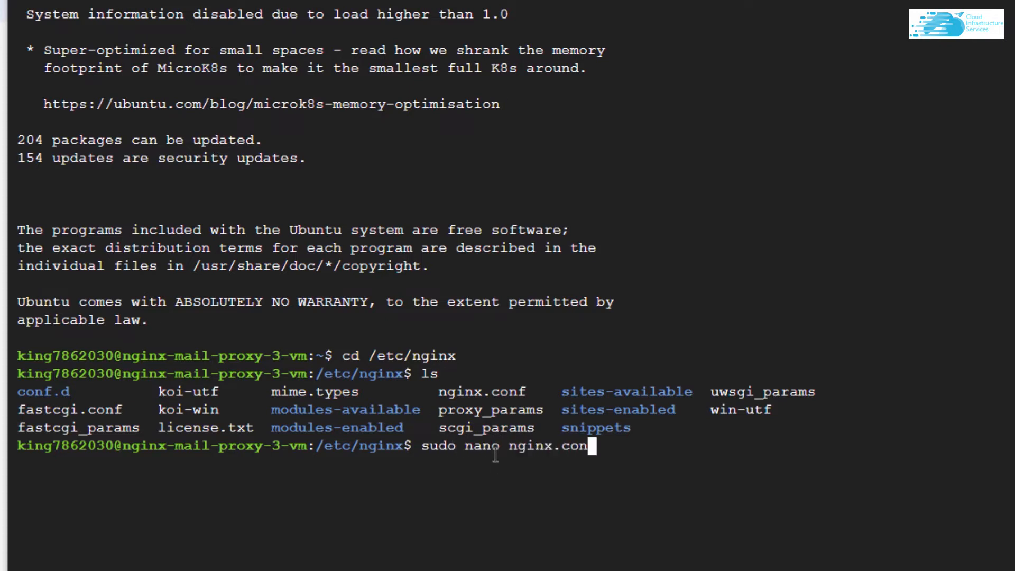
# In nano, duplicate the POP3 server block and change the copy to protocol smtp on localhost:25
pyautogui.press('Return')
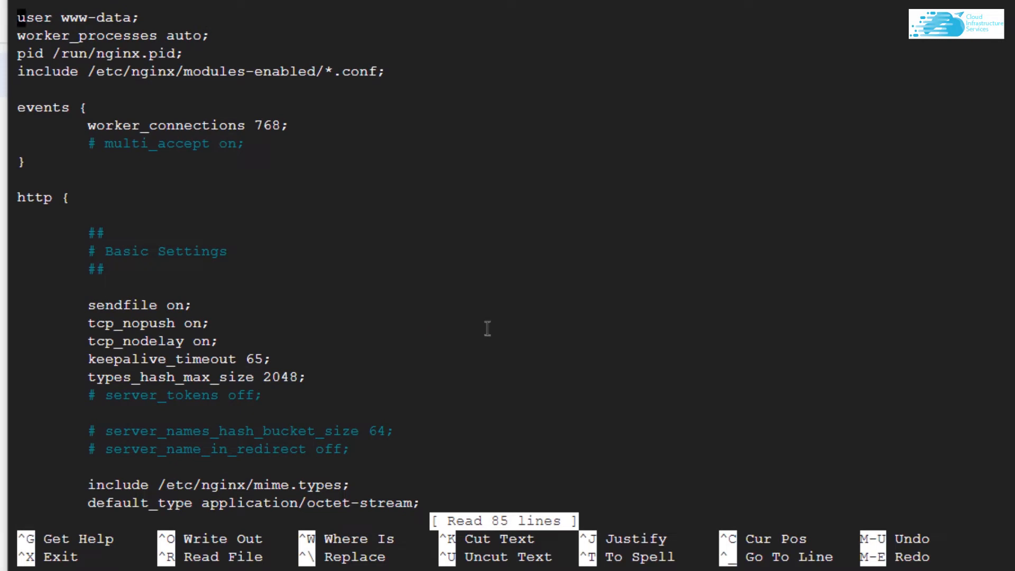
pyautogui.scroll(-3)
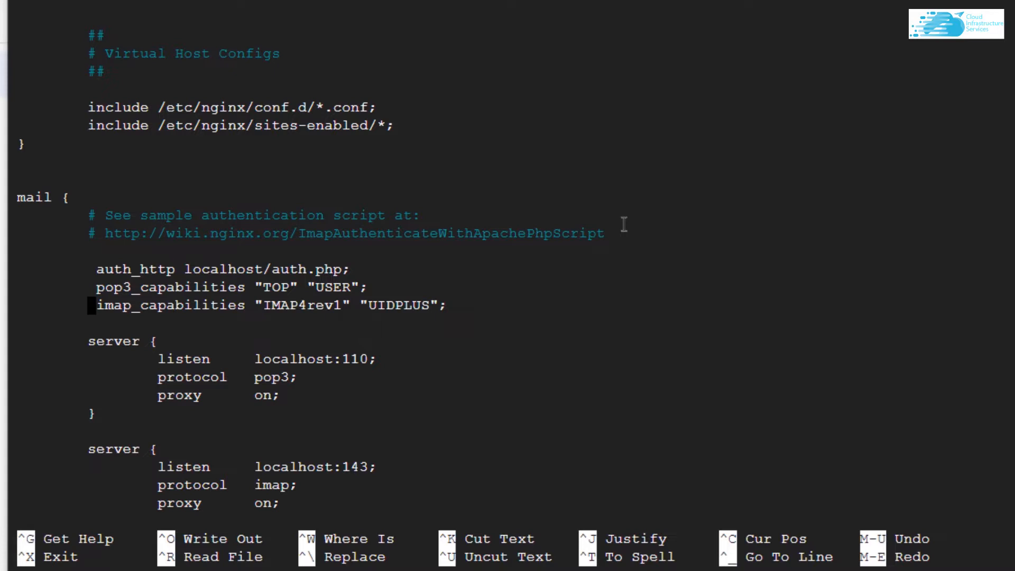
pyautogui.press('Down')
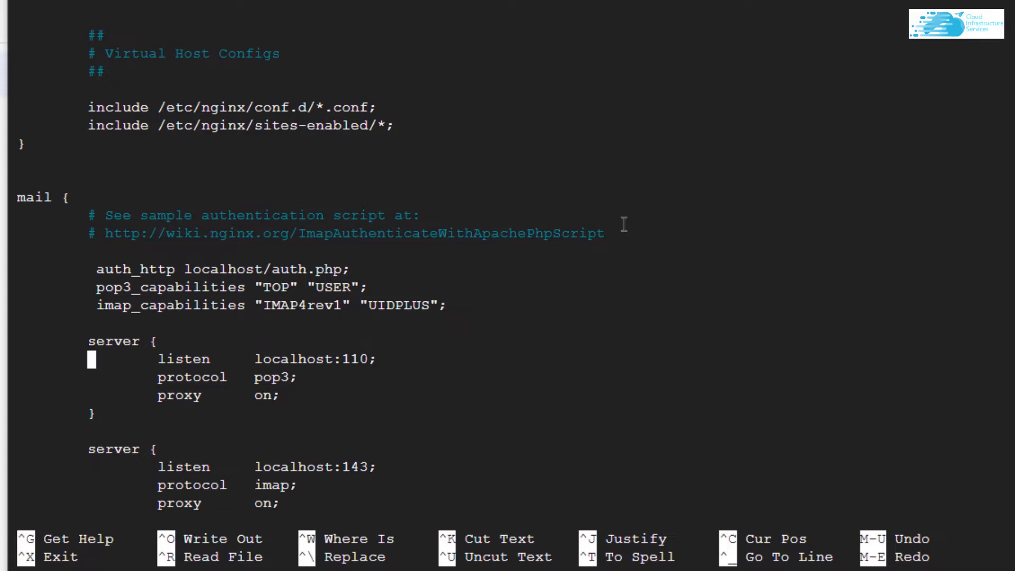
pyautogui.press('Down')
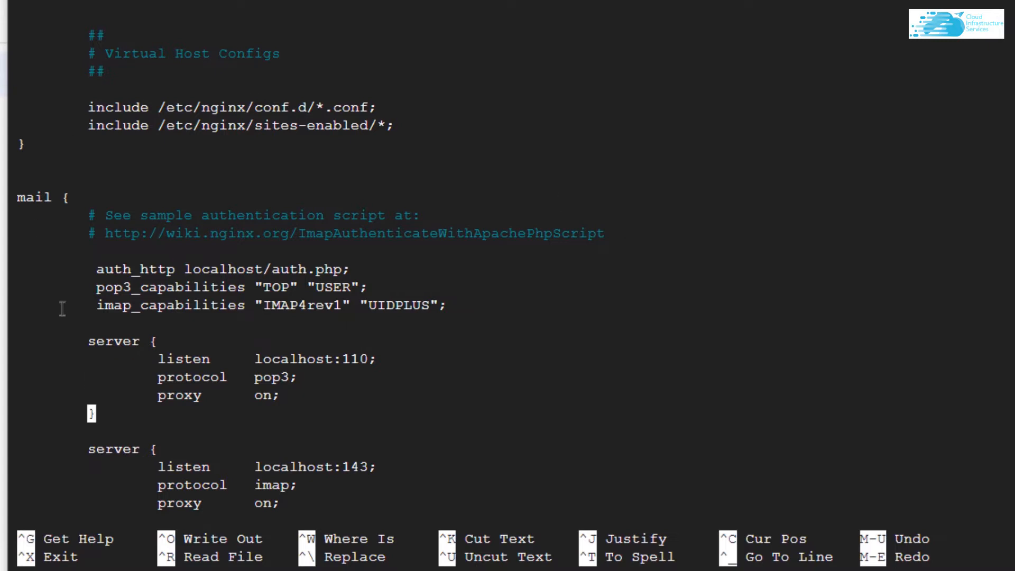
pyautogui.moveTo(120, 419)
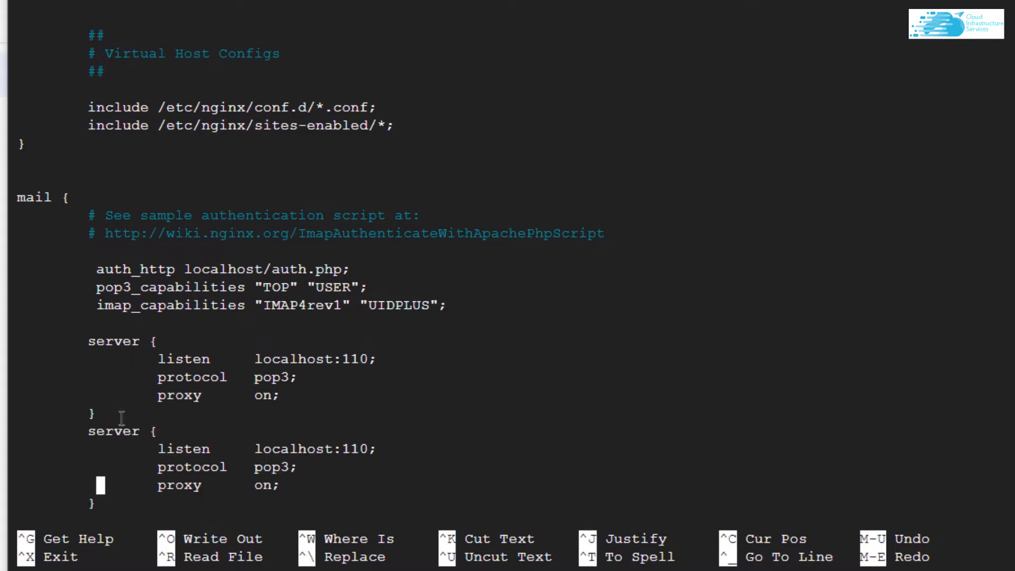
pyautogui.write('smtp')
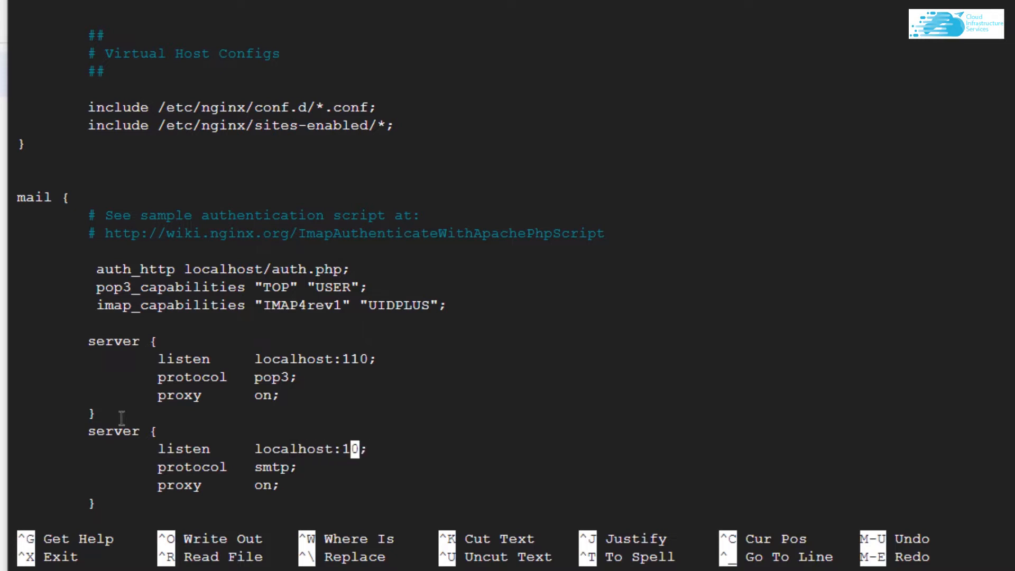
pyautogui.write('25')
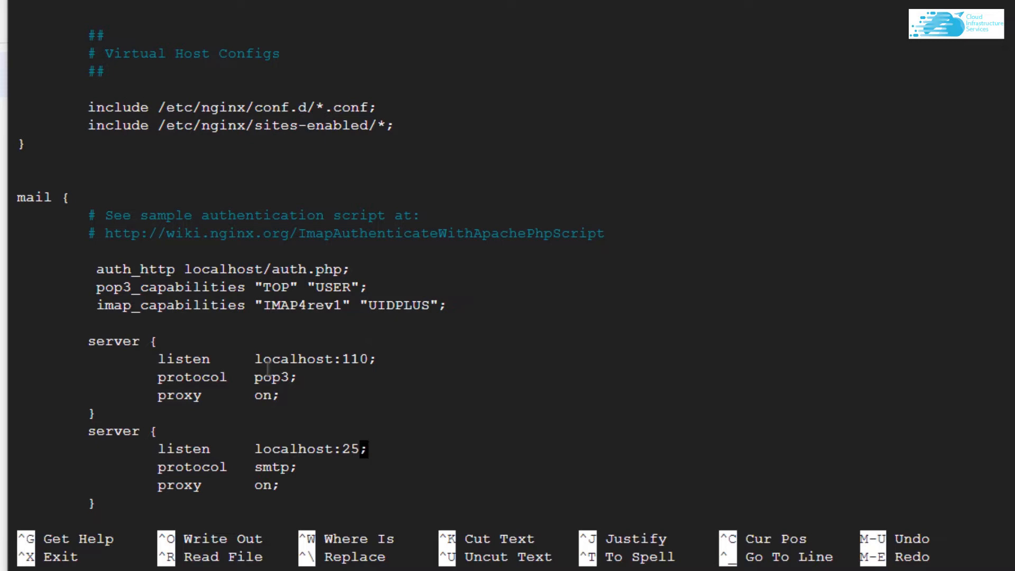
pyautogui.moveTo(425, 361)
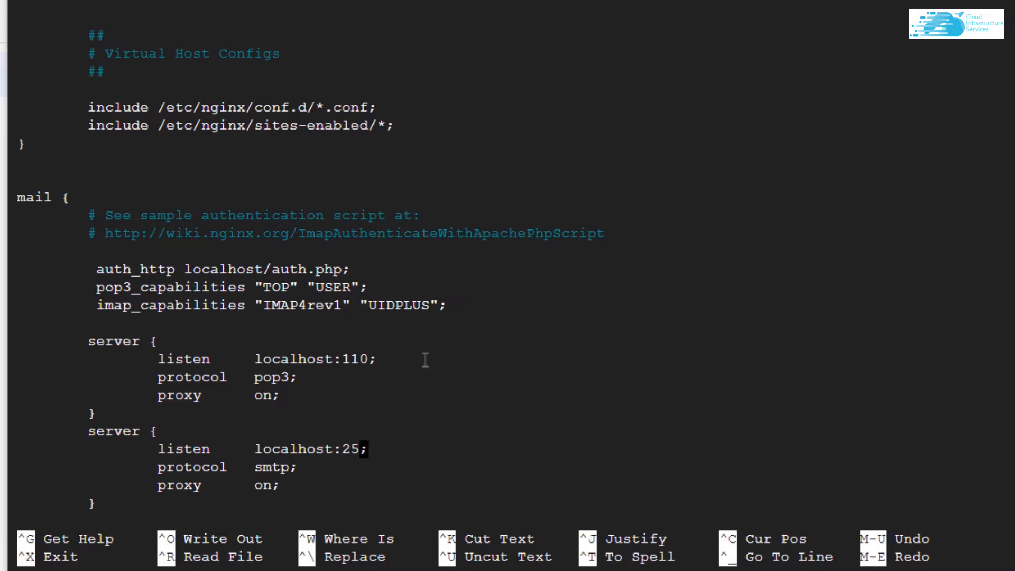
# Exit nano and run hostname -f to print nginx-mail-proxy-3-vm.europe-west6-b.c.touristaan.internal
pyautogui.press('ctrl+x')
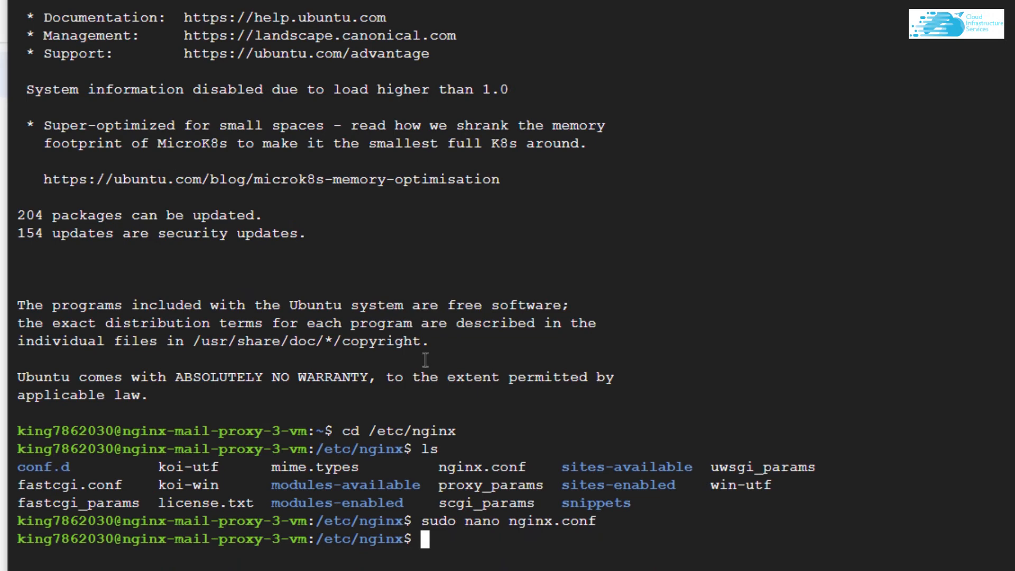
pyautogui.write('hostname -f')
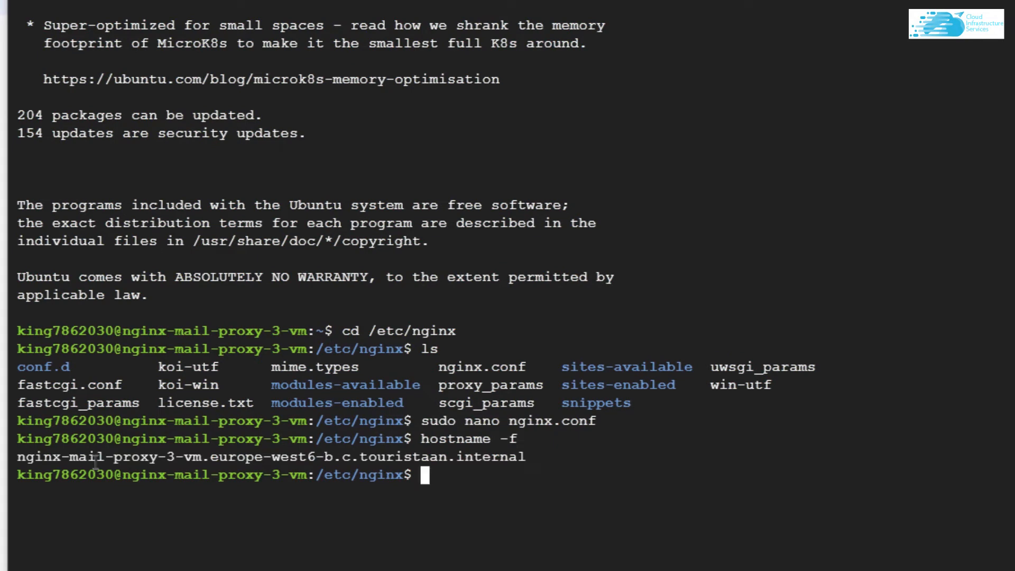
pyautogui.moveTo(529, 459)
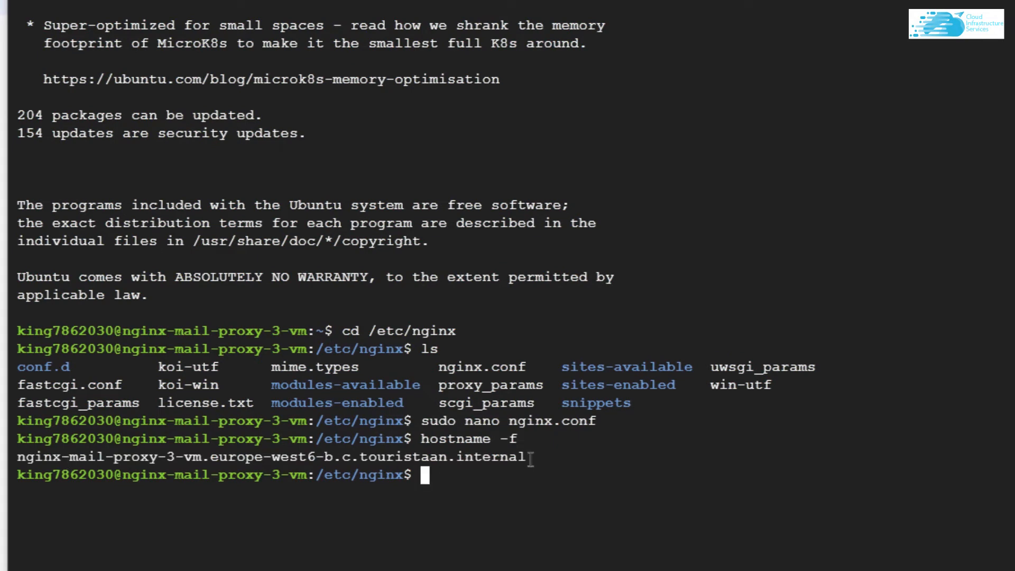
pyautogui.write('sudo nano nginx.conf')
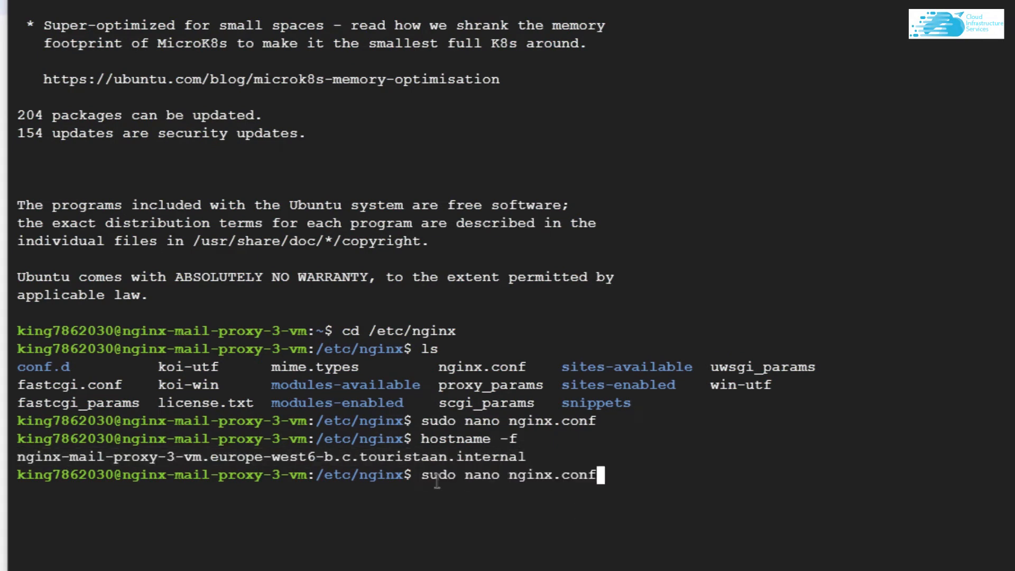
# Set the POP3, SMTP and new IMAP:143 listen lines to the VM hostname, save nginx.conf and exit
pyautogui.press('Return')
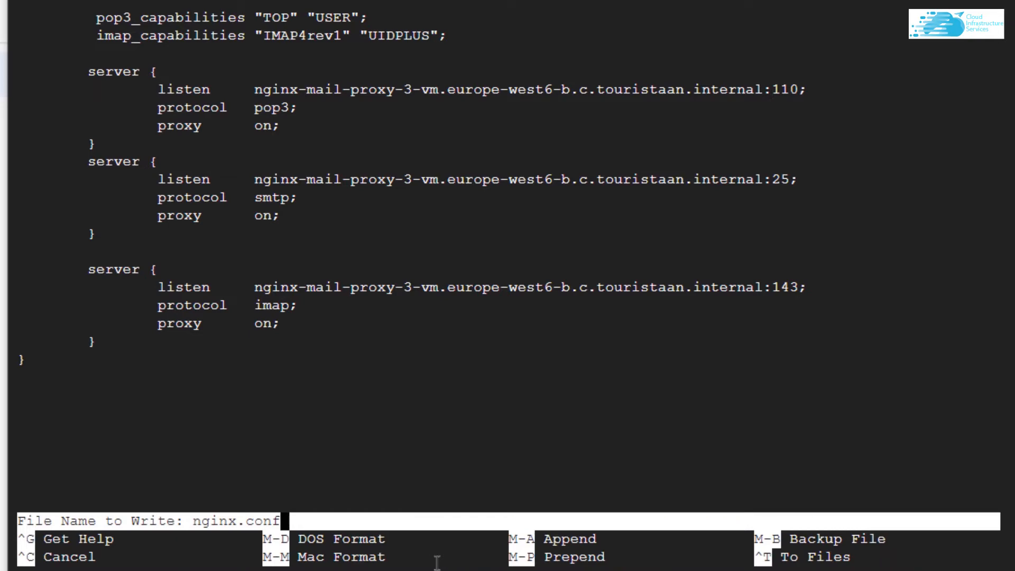
pyautogui.press('Return')
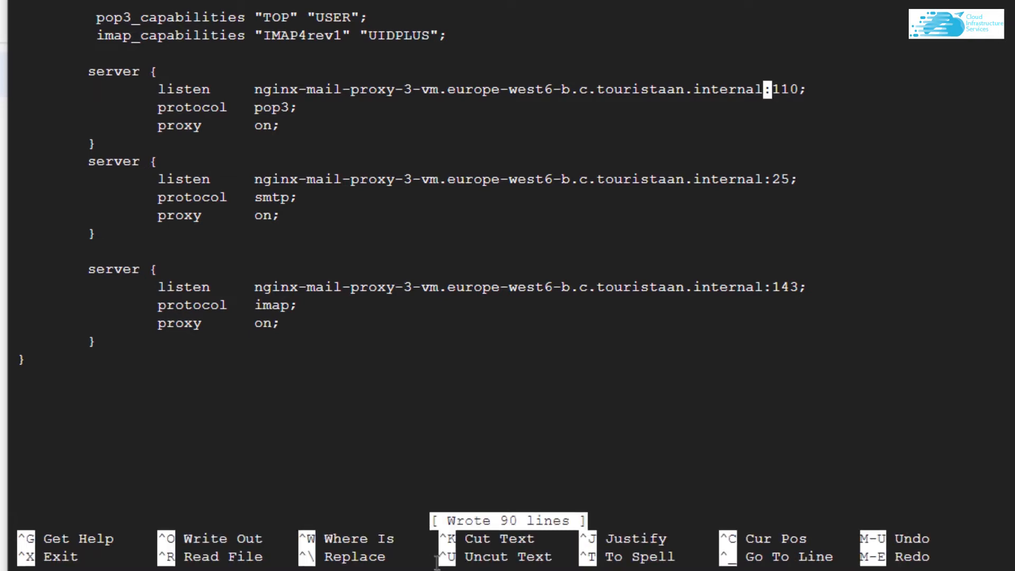
pyautogui.press('ctrl+x')
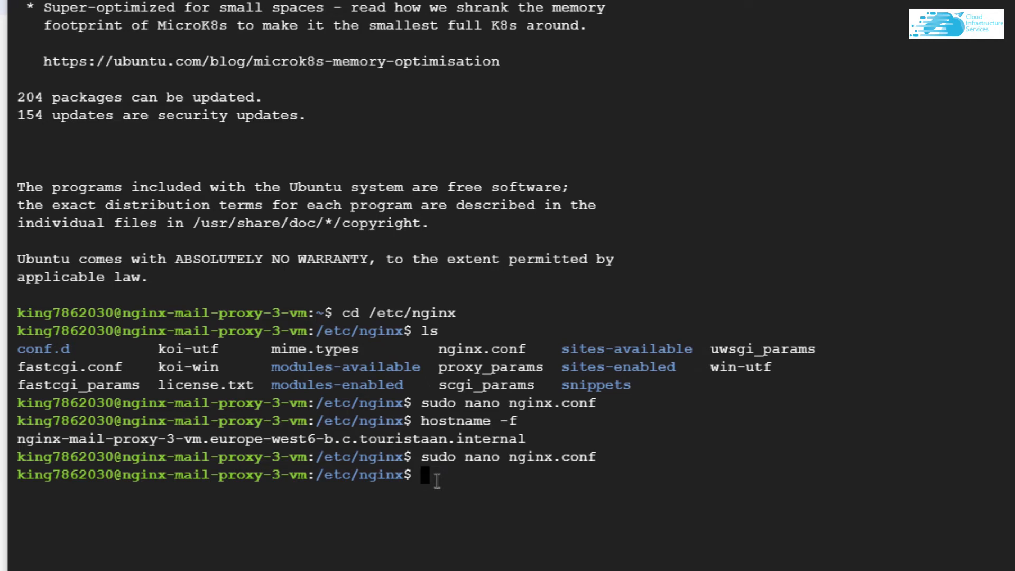
# Run sudo nginx -t to confirm syntax ok, then sudo nginx -s reload
pyautogui.write('sud')
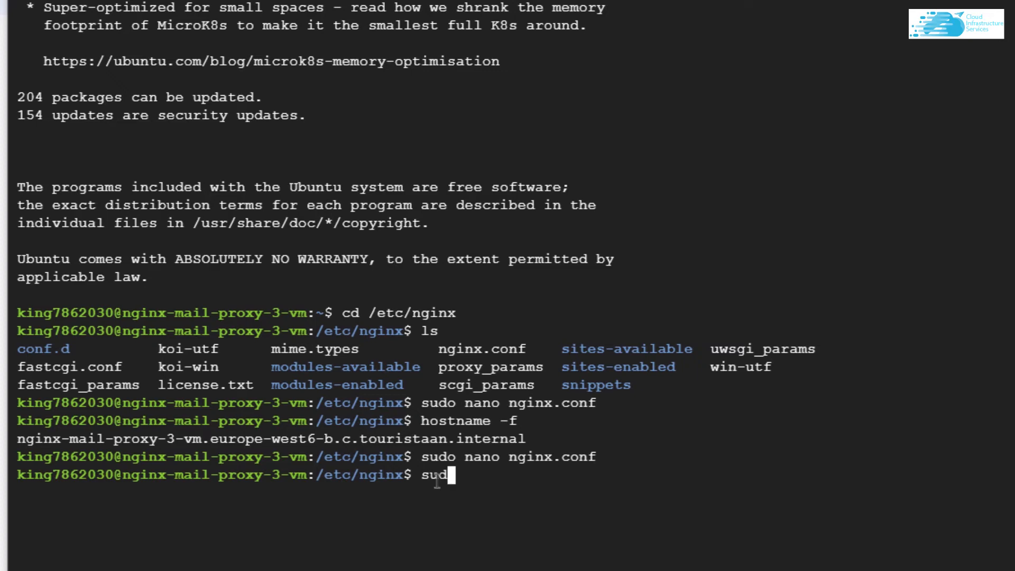
pyautogui.press('Return')
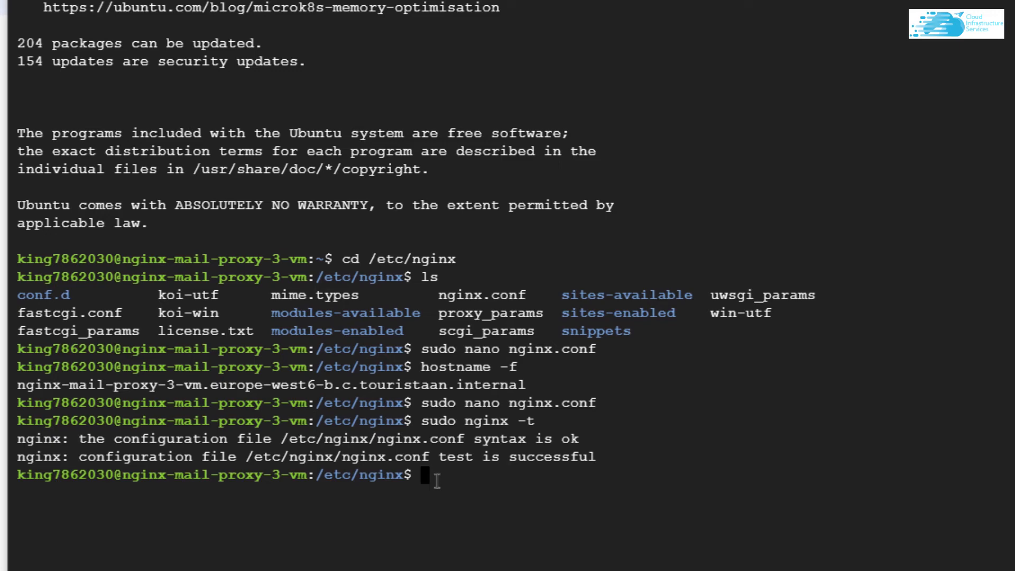
pyautogui.write('sudo')
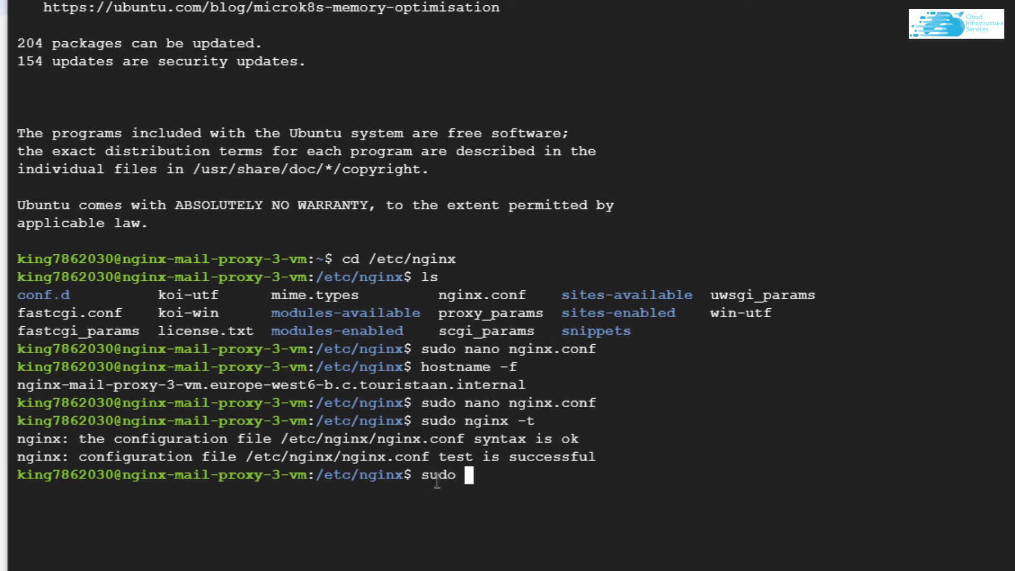
pyautogui.write('nginx')
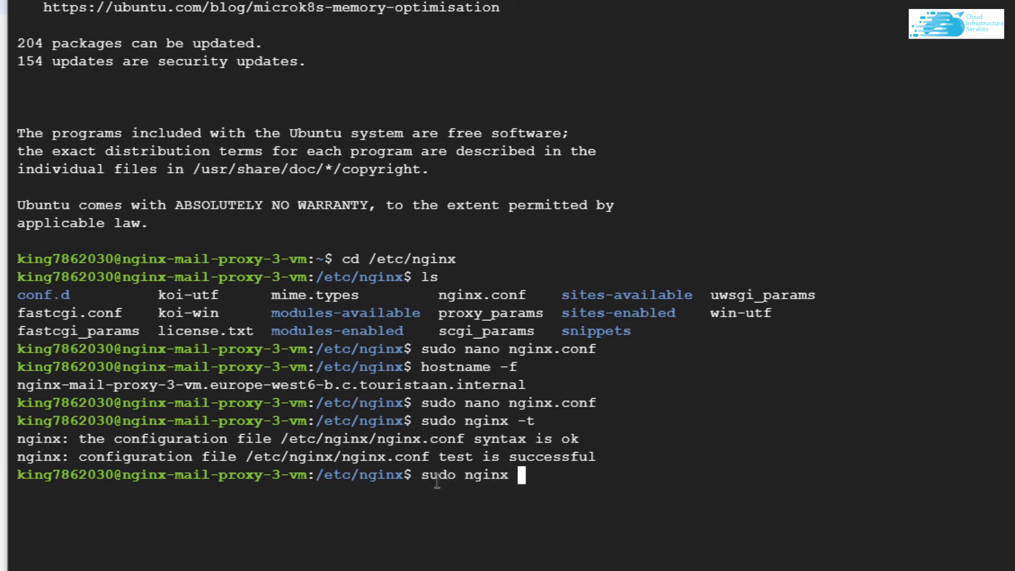
pyautogui.press('Return')
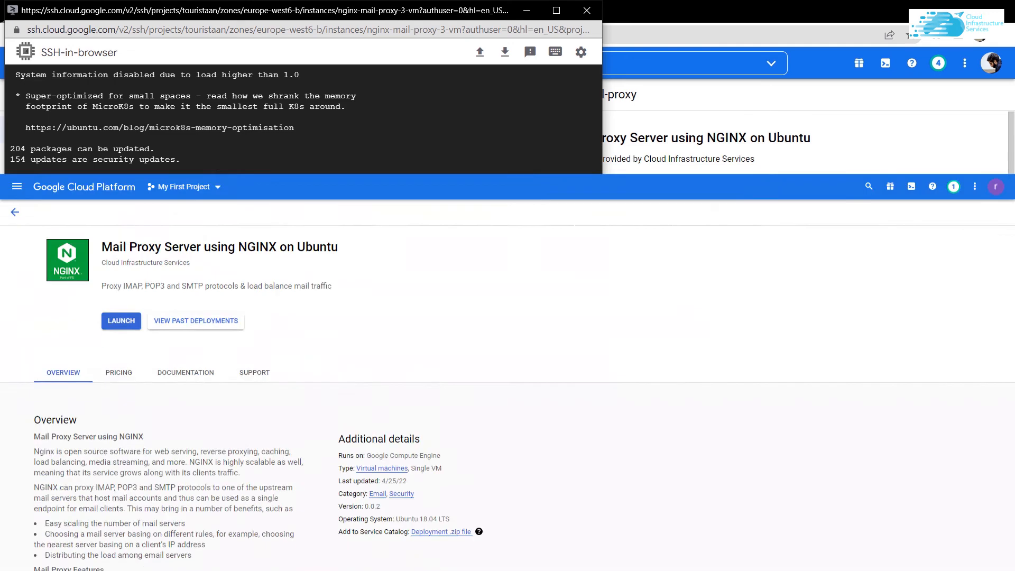
# Put away the SSH window, returning to the Mail Proxy Server using NGINX on Ubuntu listing
pyautogui.click(587, 11)
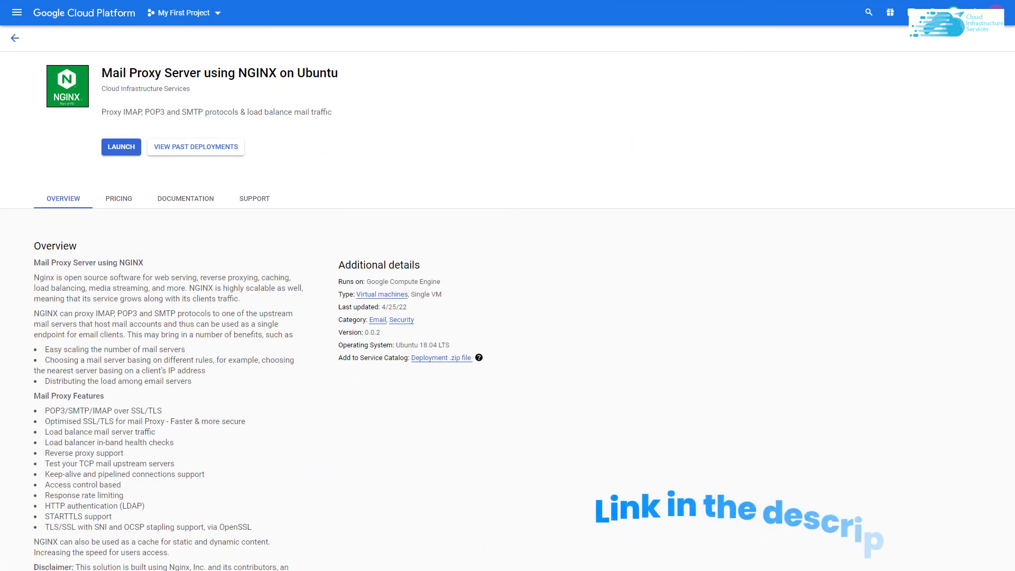